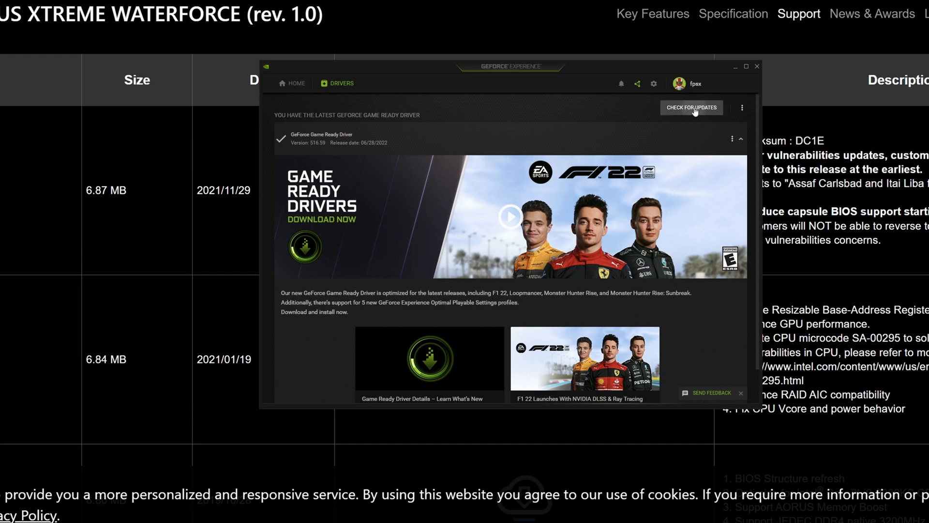
pyautogui.moveTo(673, 123)
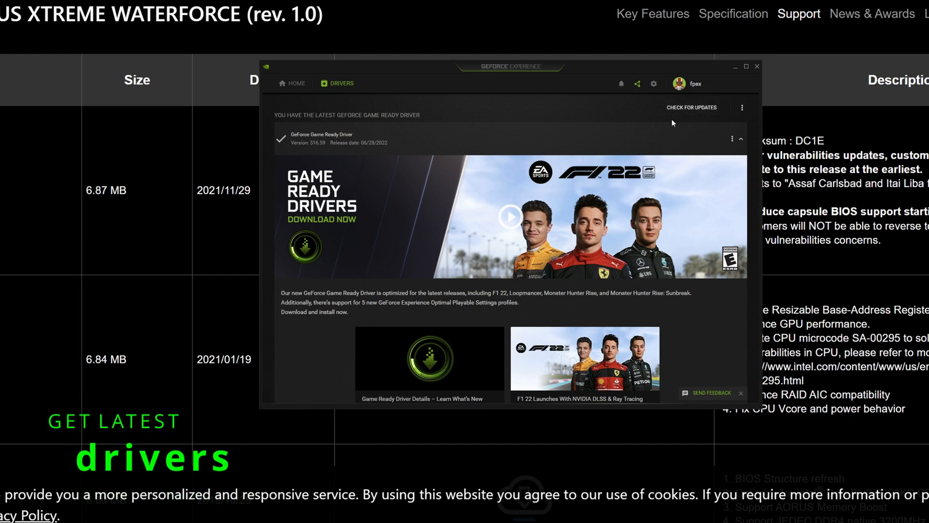
pyautogui.moveTo(360, 144)
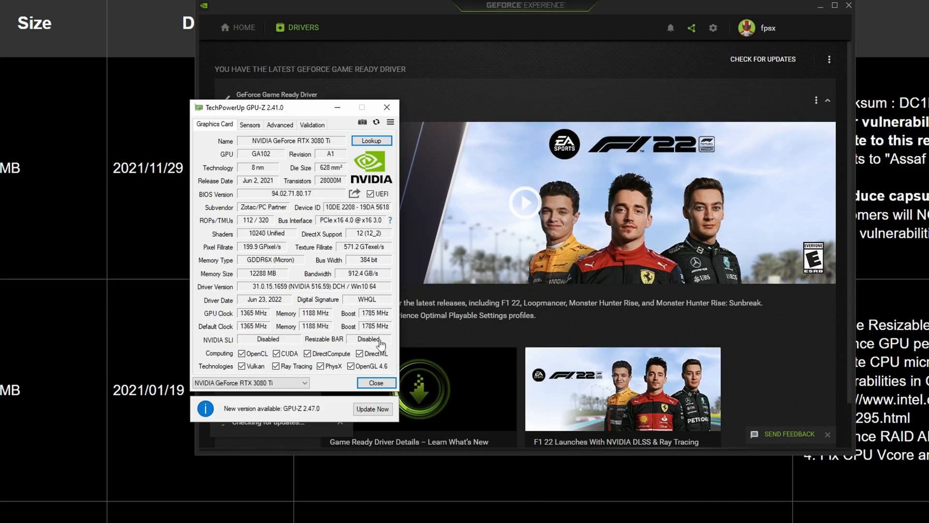
pyautogui.moveTo(355, 329)
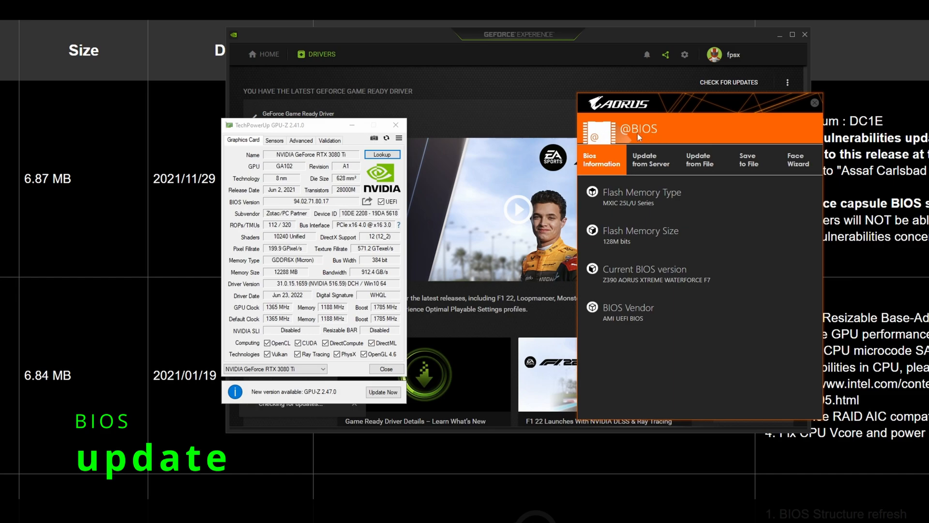
pyautogui.moveTo(624, 302)
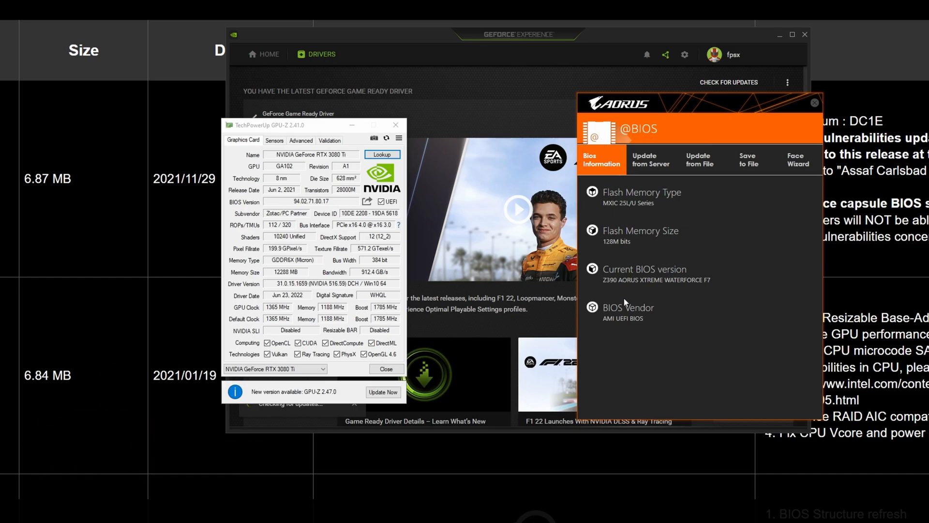
pyautogui.moveTo(684, 283)
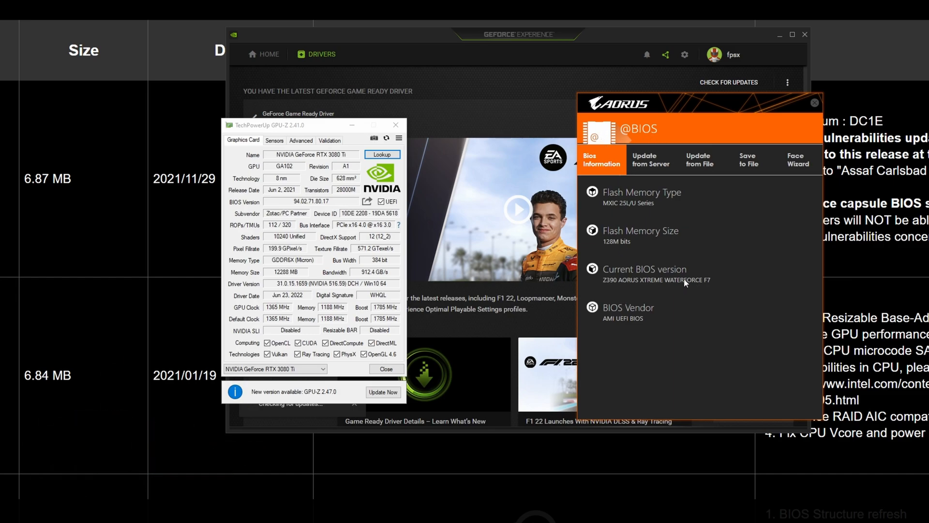
# Select Z390ATWF.F7h from the Desktop bios folder as the update file and proceed to update options
pyautogui.click(699, 159)
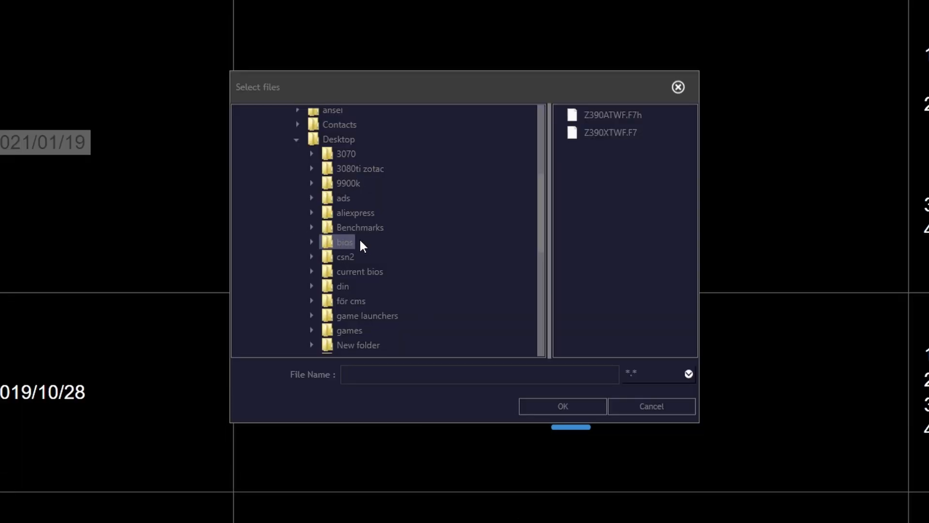
pyautogui.click(612, 114)
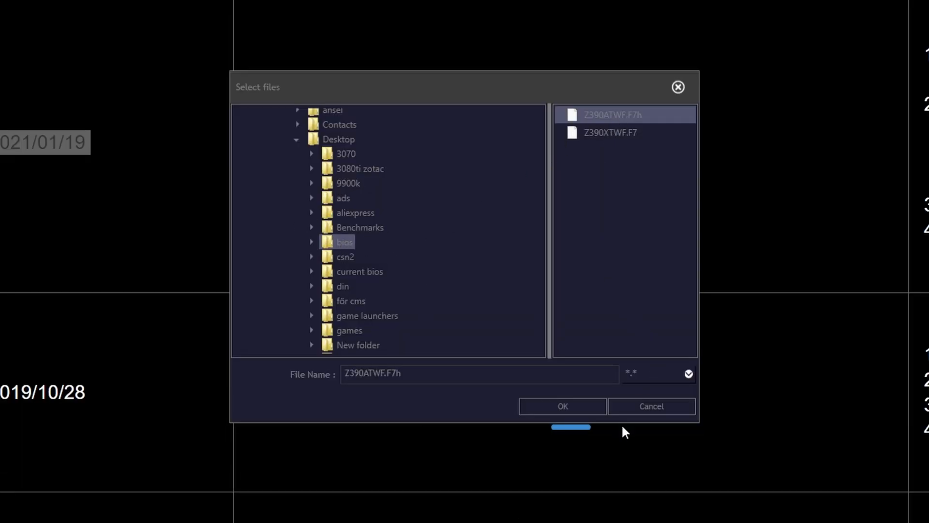
pyautogui.click(561, 405)
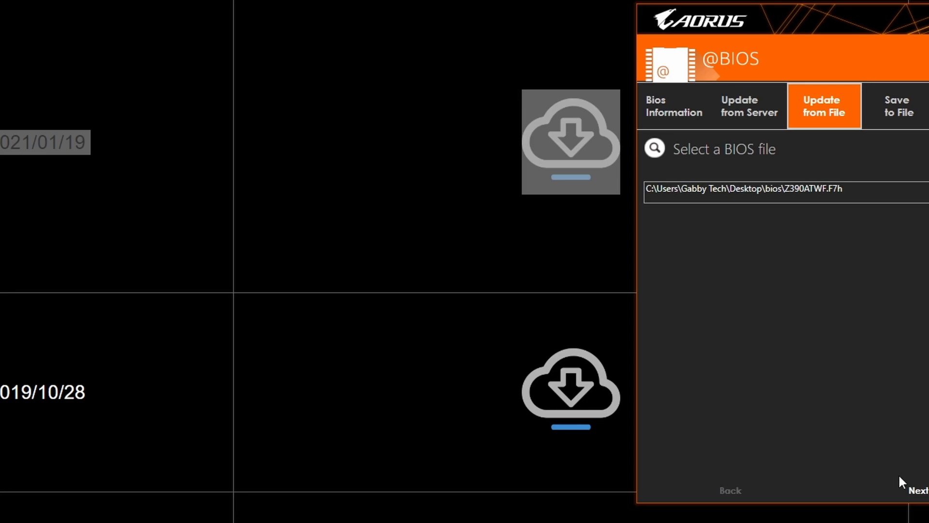
pyautogui.click(917, 490)
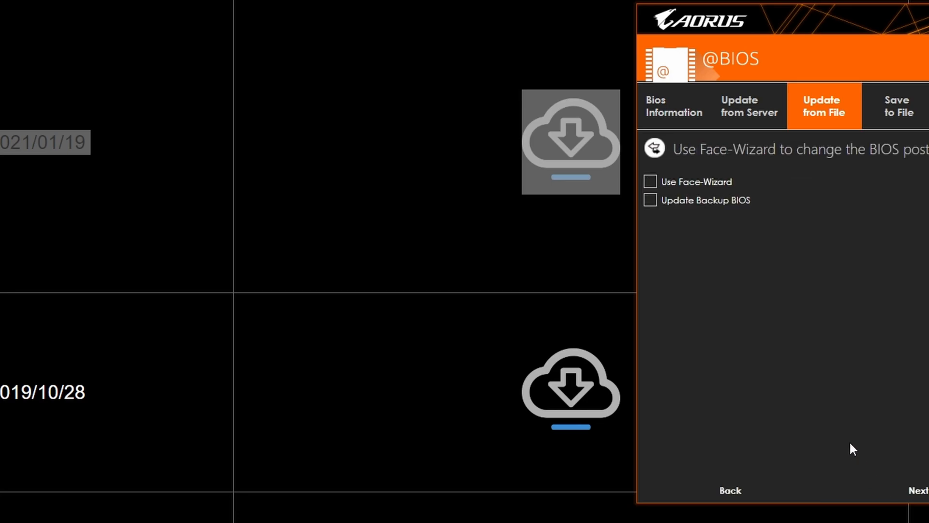
pyautogui.moveTo(729, 346)
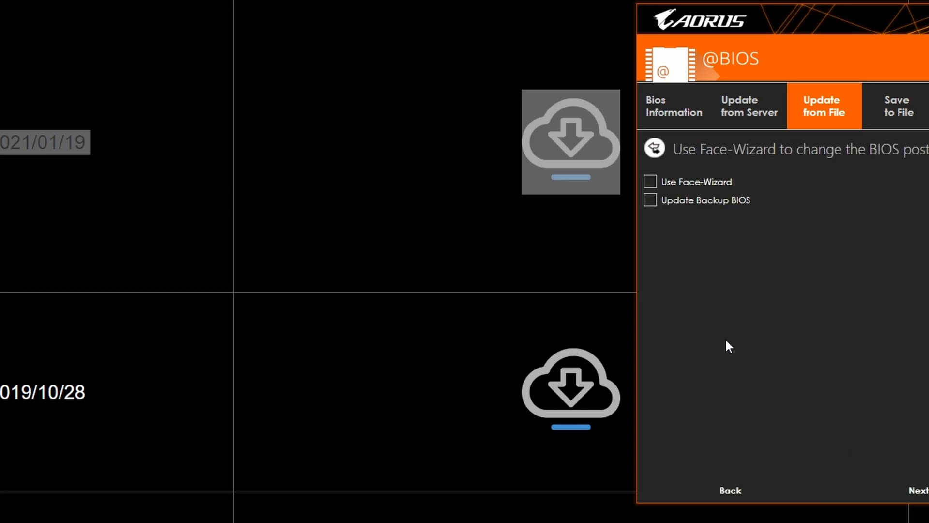
# Accept the flashing WARNING, answer the Save current BIOS prompt, and begin the flash
pyautogui.click(918, 490)
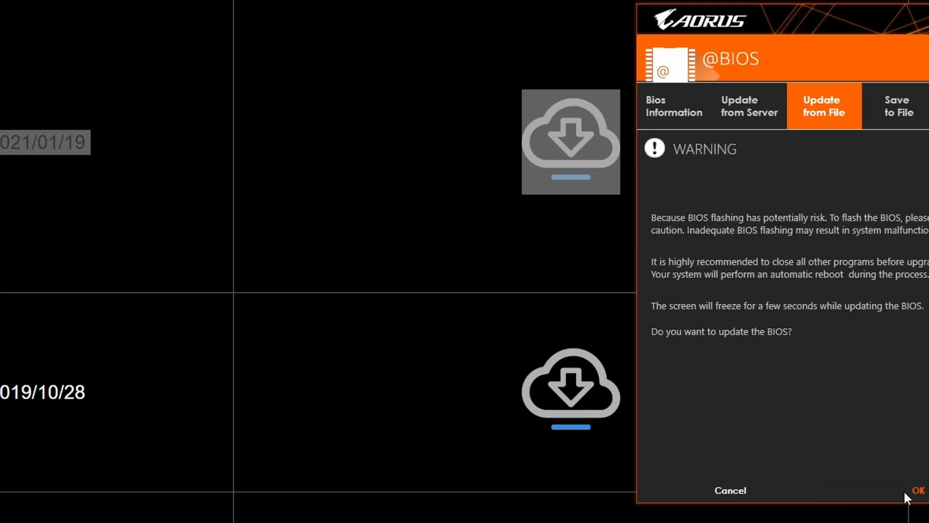
pyautogui.click(920, 490)
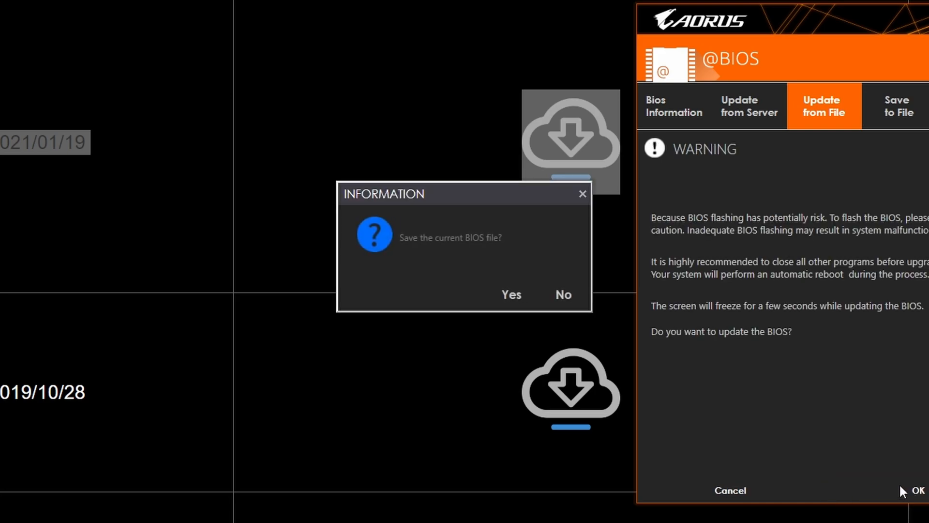
pyautogui.click(561, 294)
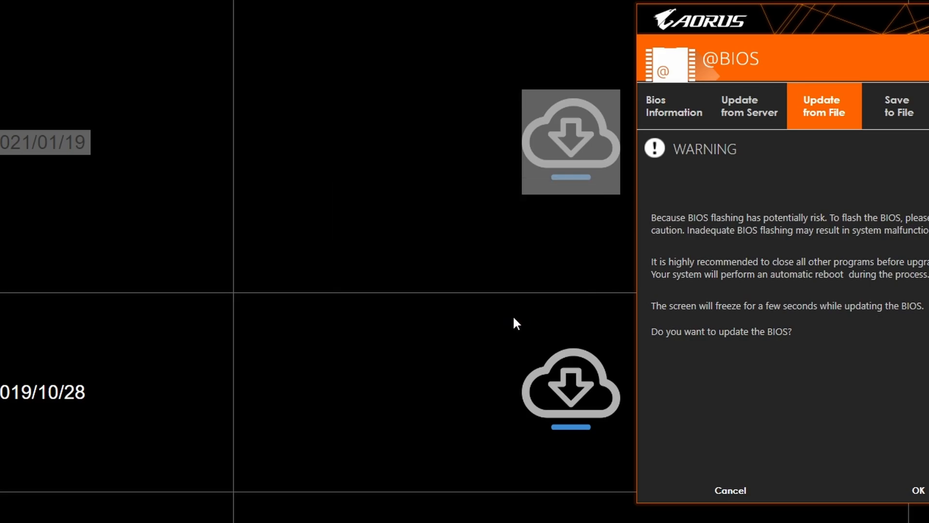
pyautogui.click(918, 490)
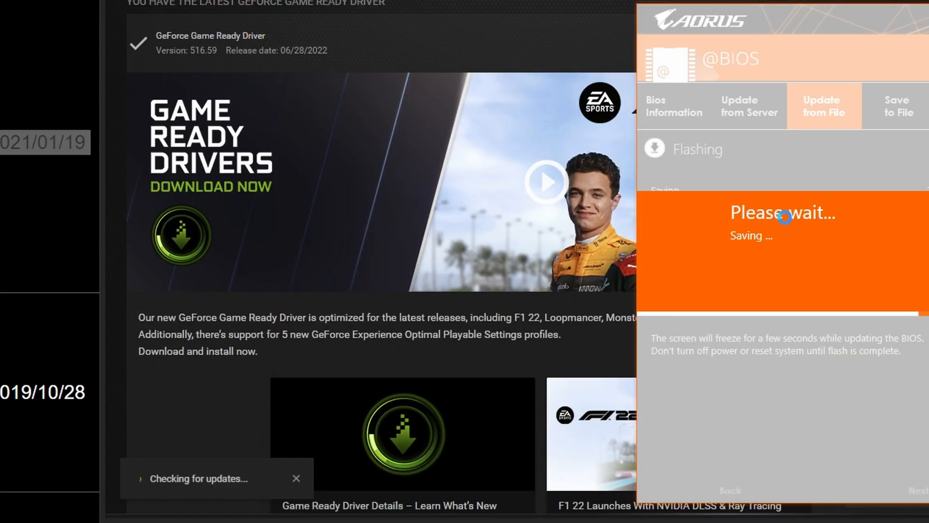